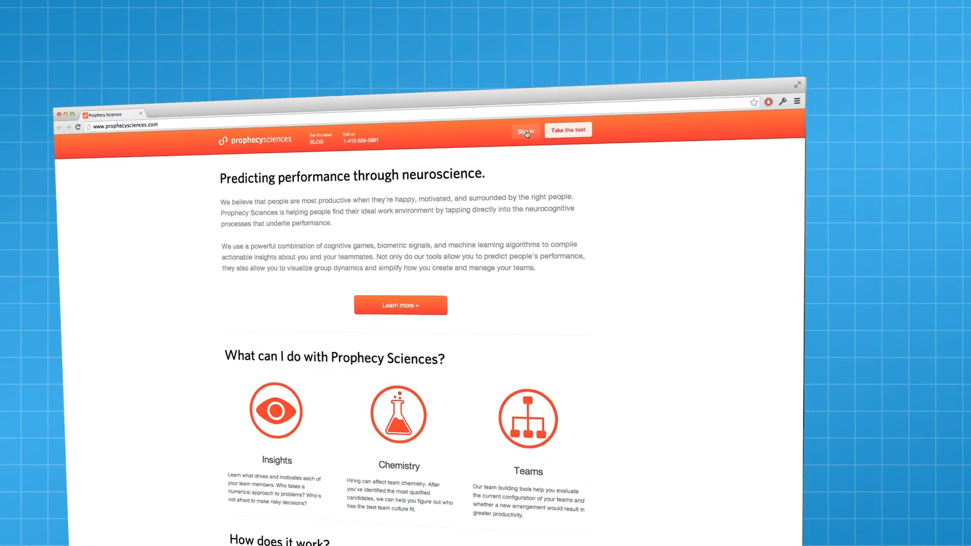
Step: Sign in from the site header to reach the personal report Overview
{"action": "left_click", "coordinate": [526, 132]}
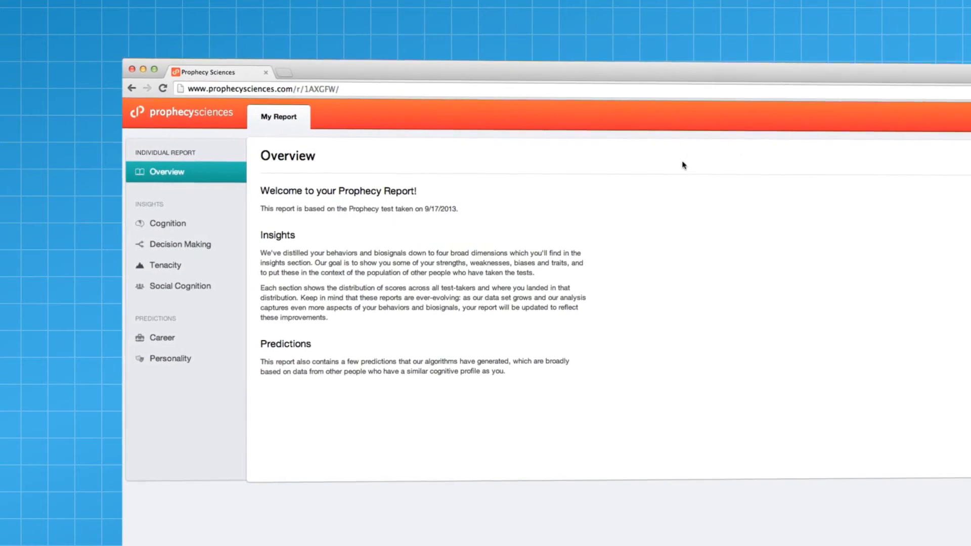
Step: Browse the Cognition, Decision Making, Tenacity and Social Cognition results, then view Career job-role predictions
{"action": "left_click", "coordinate": [168, 223]}
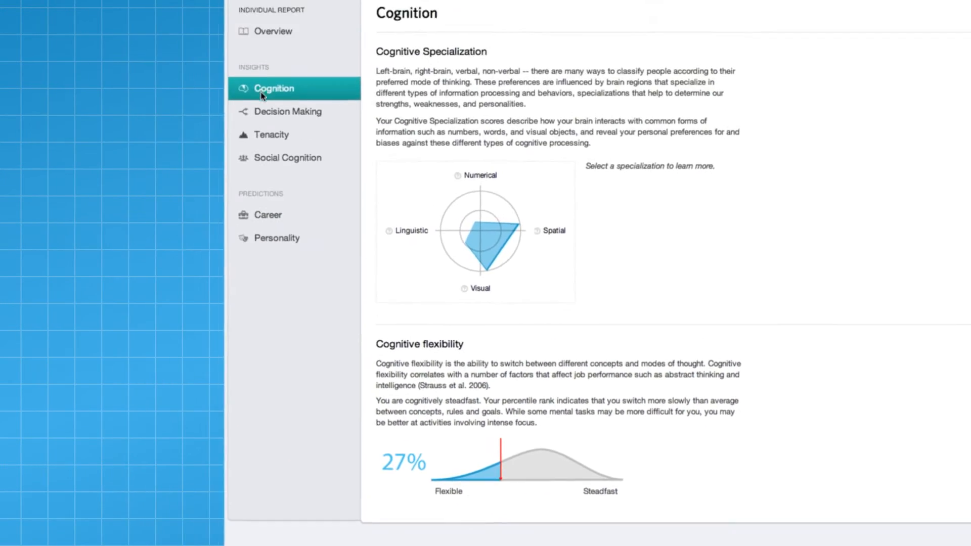
{"action": "left_click", "coordinate": [288, 111]}
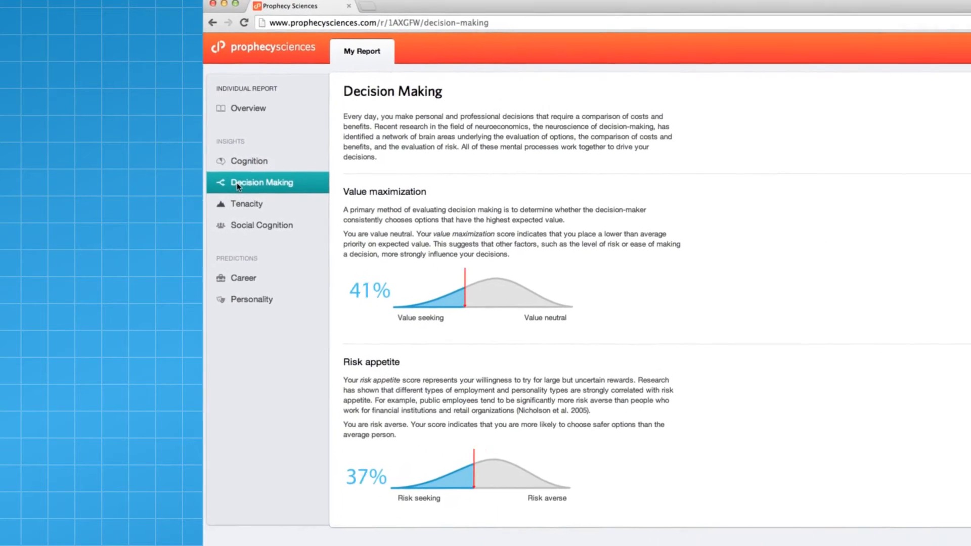
{"action": "left_click", "coordinate": [246, 204]}
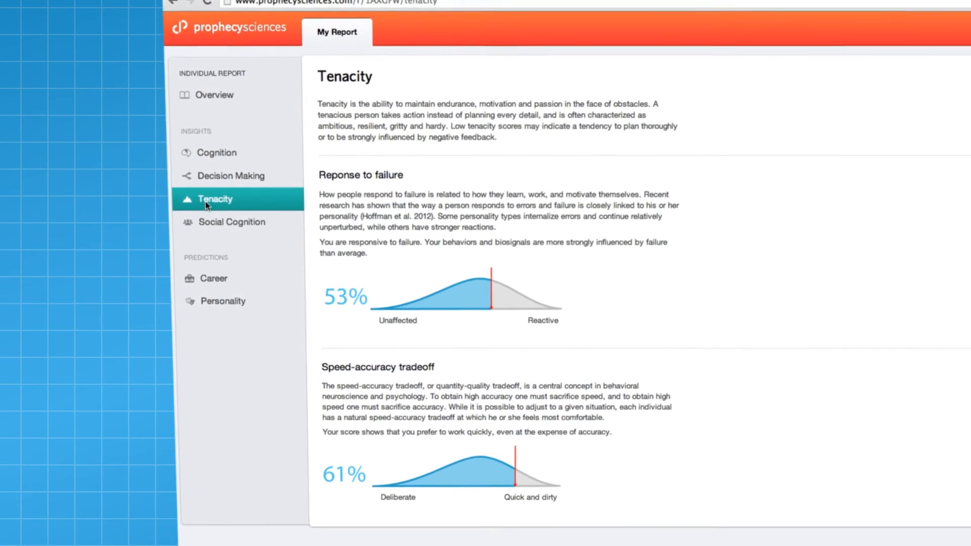
{"action": "left_click", "coordinate": [233, 222]}
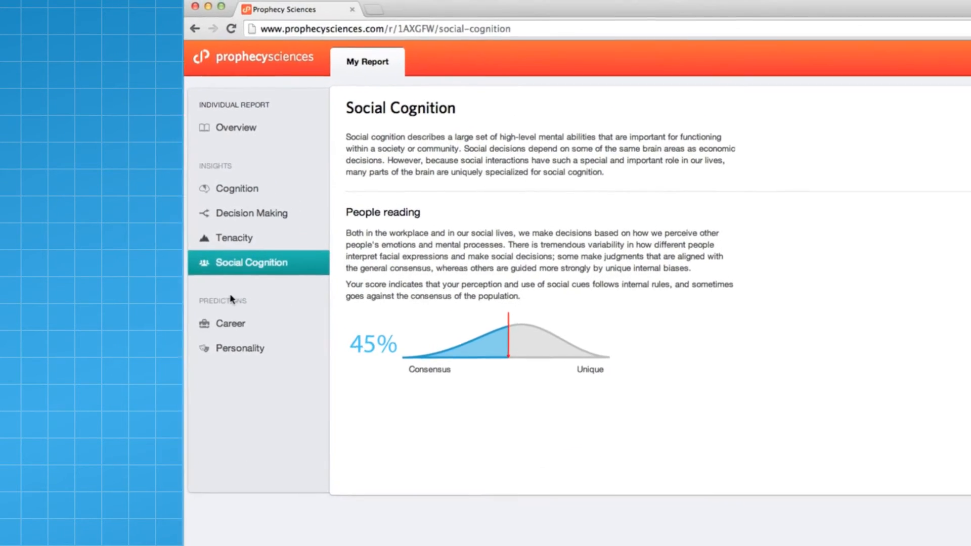
{"action": "left_click", "coordinate": [229, 323]}
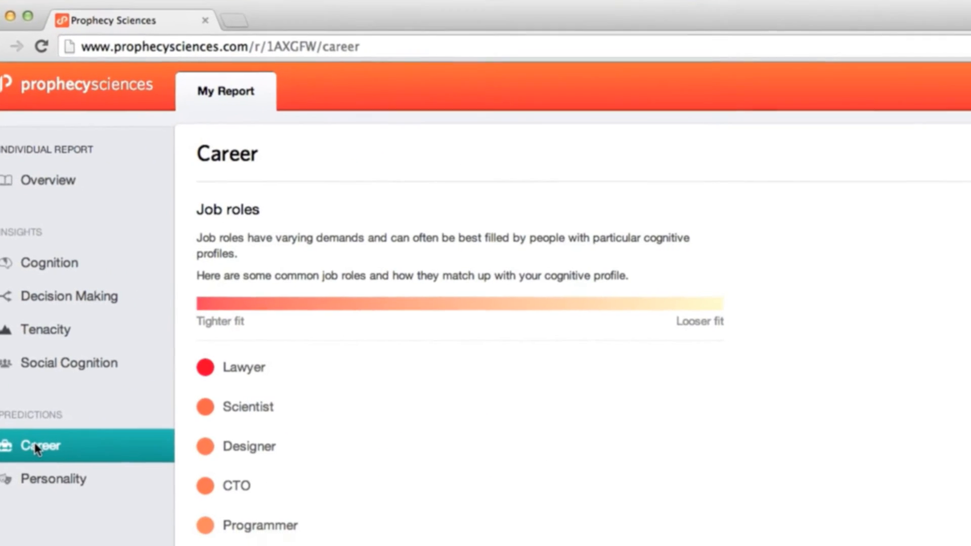